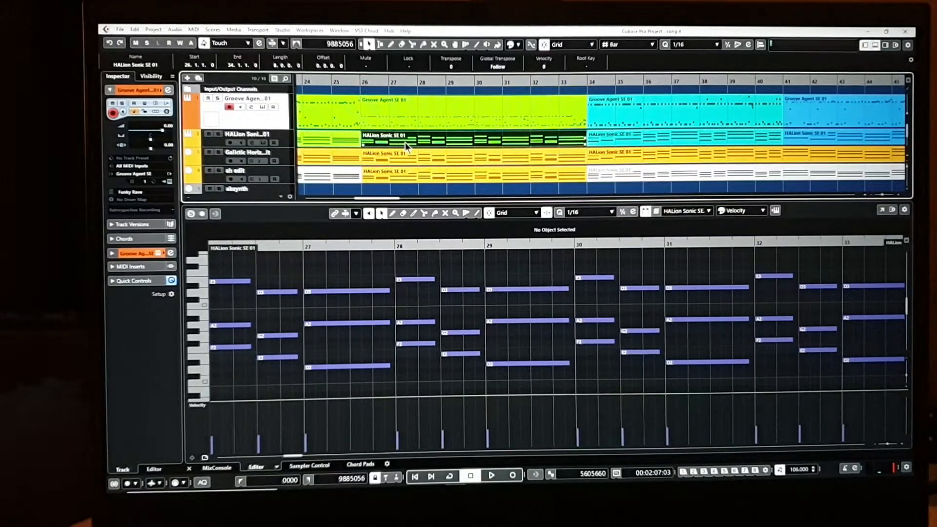
mouse_move(434, 145)
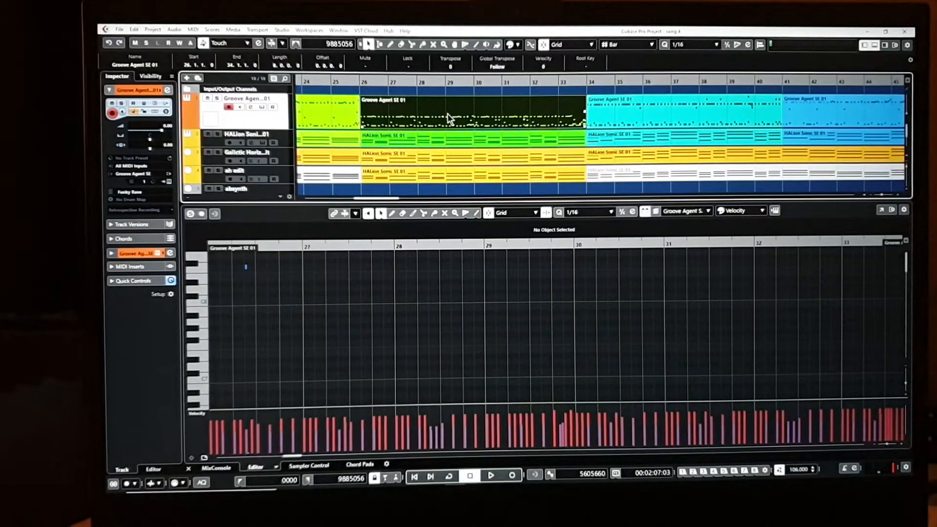
mouse_move(328, 306)
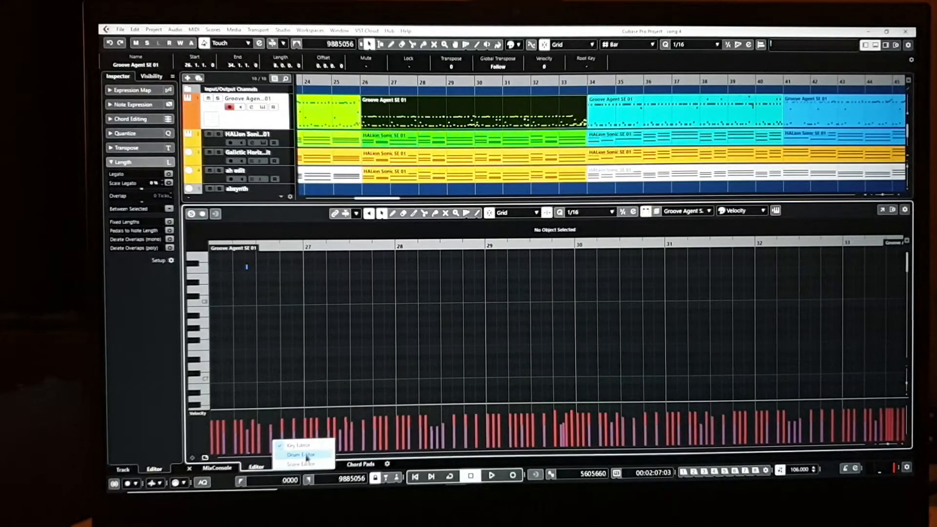
- Switch the lower zone to the Drum Editor and assign the GM Map to the Groove Agent part
click(298, 454)
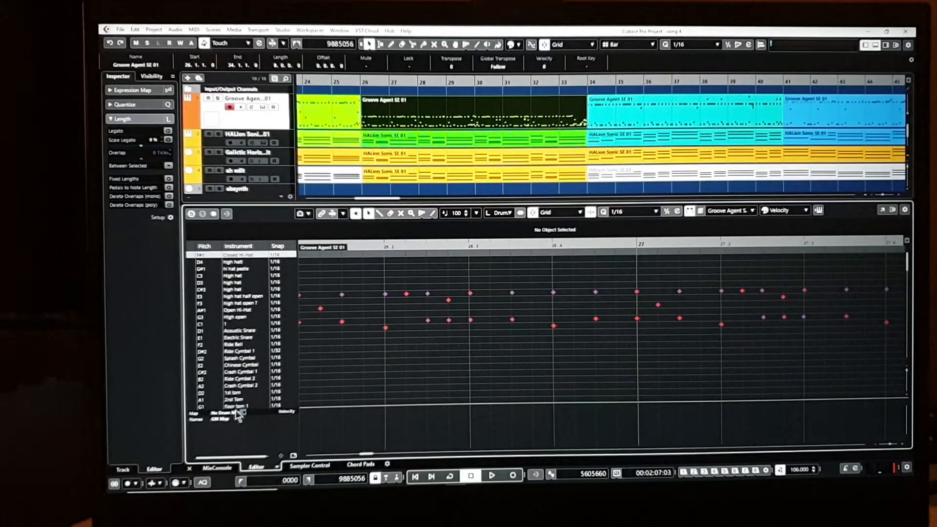
click(225, 413)
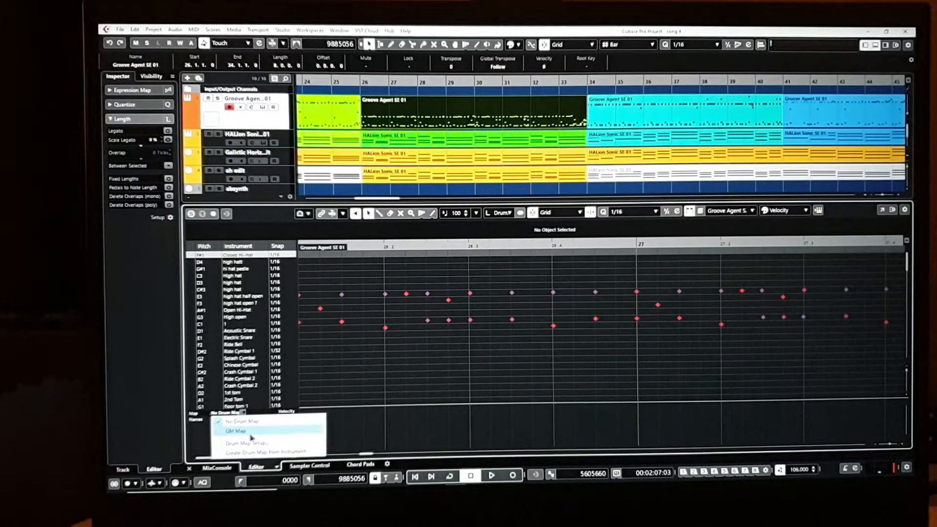
click(235, 430)
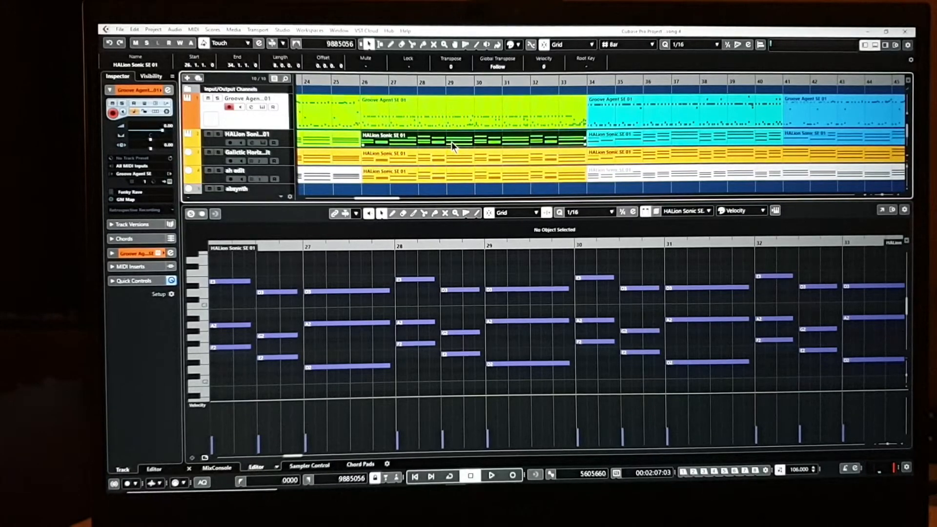
- Select the Groove Agent SE 01 part so it loads into the lower-zone Drum Editor
click(467, 110)
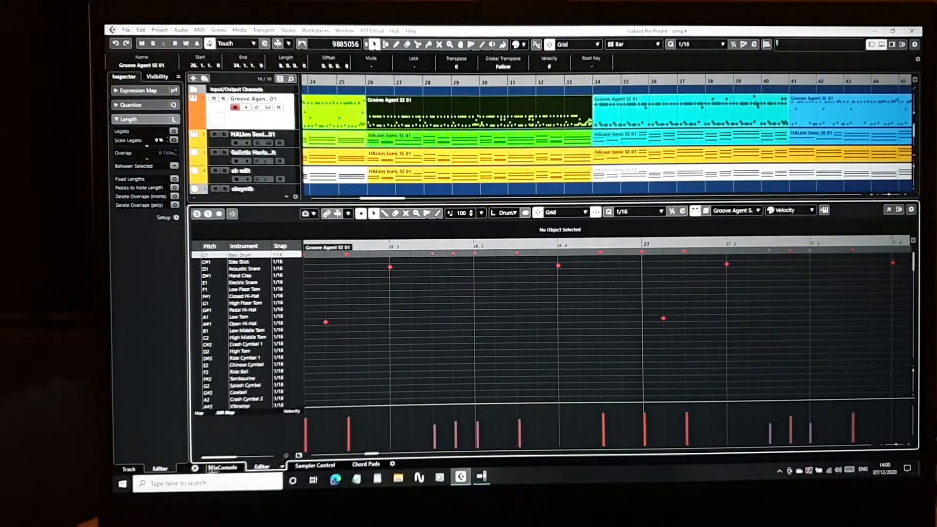
- In Preferences > Editors, make double-click open the editor in a window
click(140, 31)
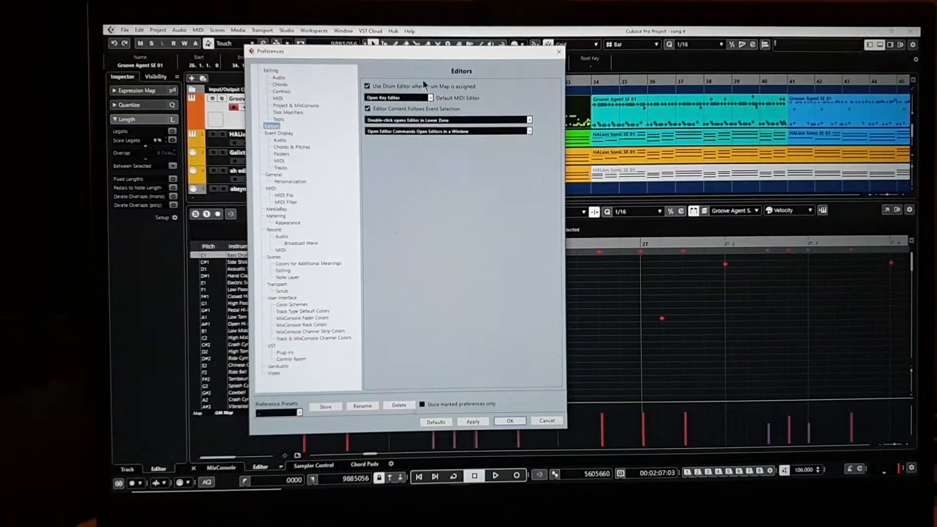
click(528, 120)
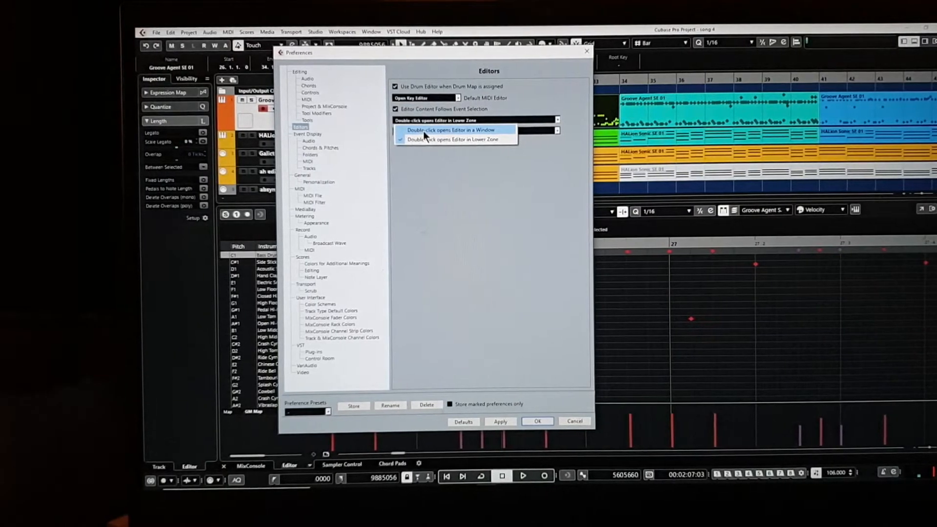
click(451, 130)
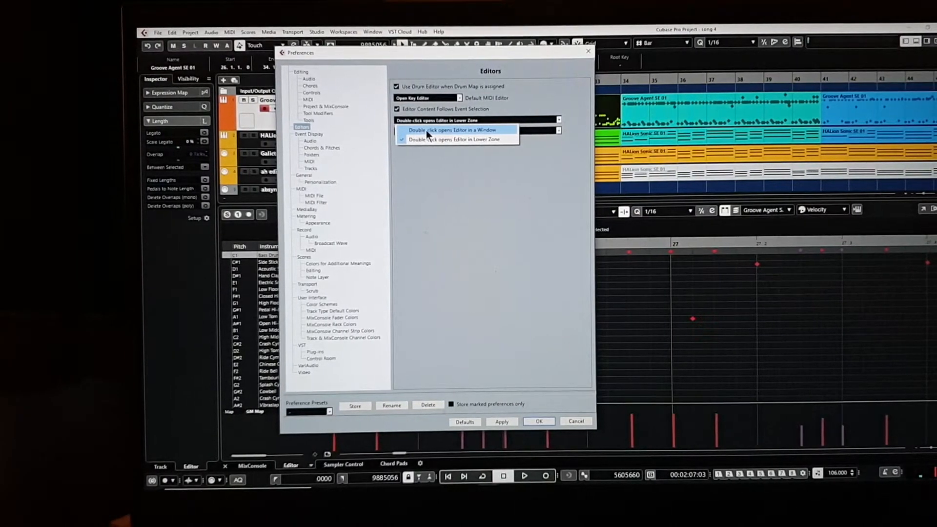
click(452, 130)
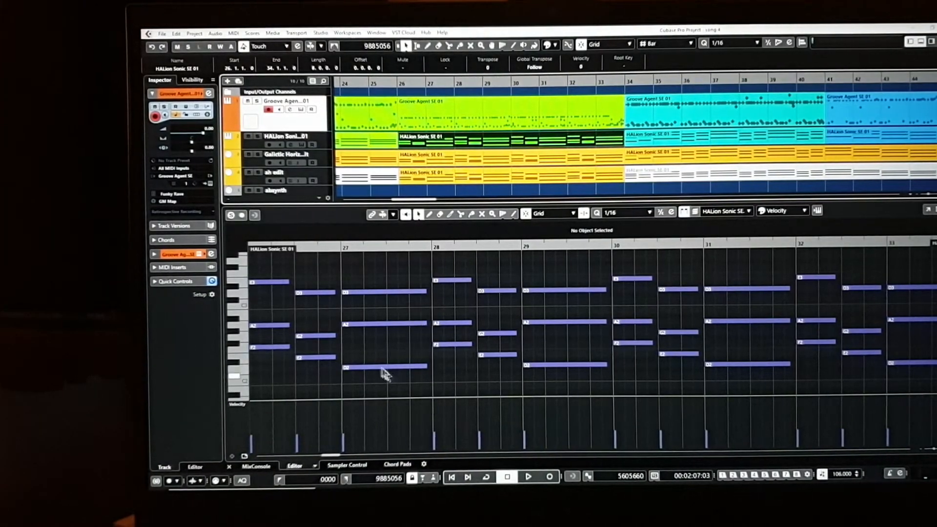
- Show the MixConsole in the lower zone
click(261, 466)
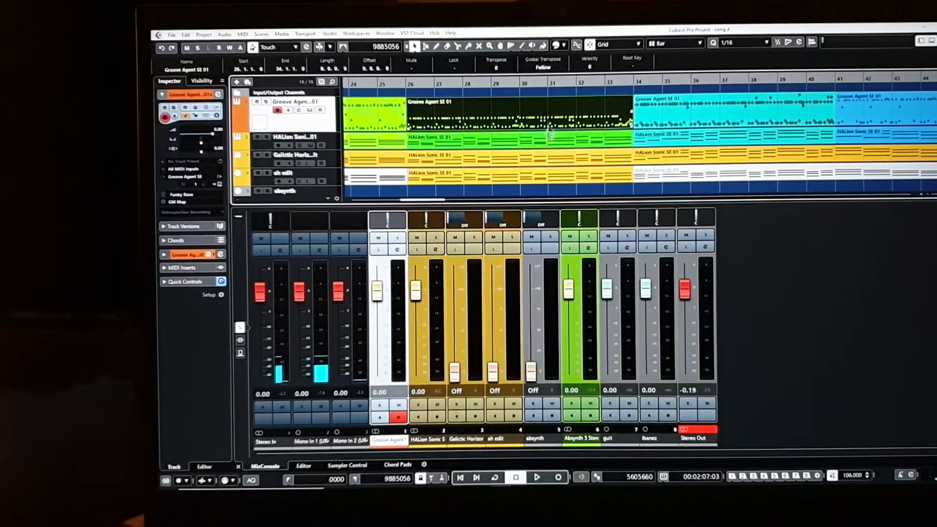
- Select the HALion Sonic SE 01 part and bring up the Edit menu
click(520, 140)
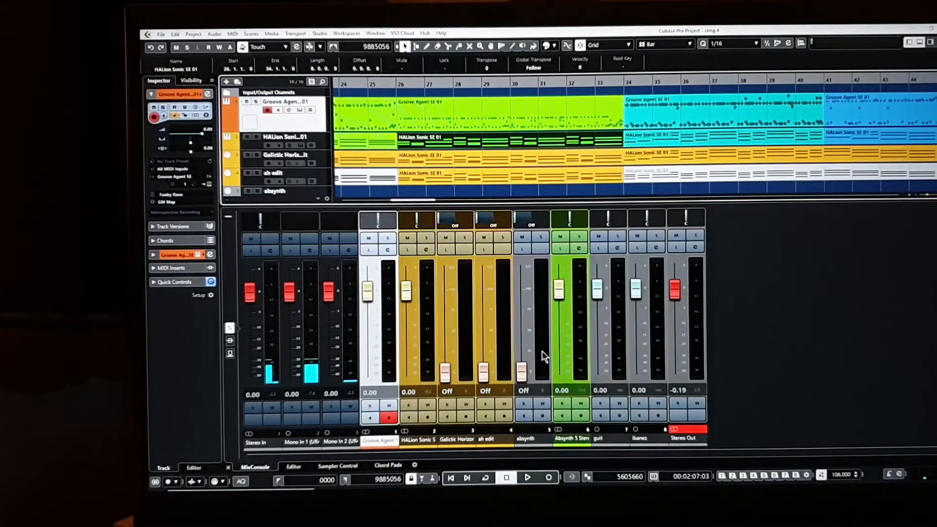
click(175, 33)
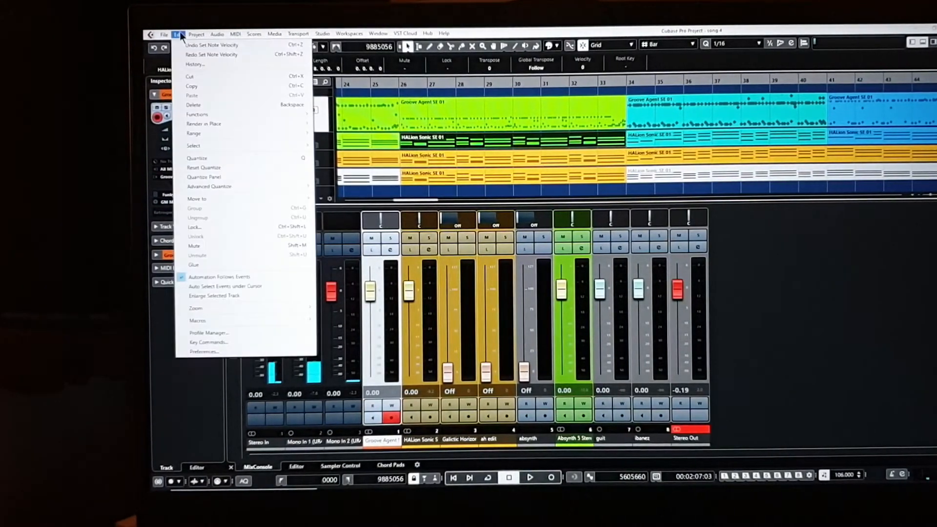
- In Preferences > Editors, make double-click open the editor in the lower zone again
click(206, 351)
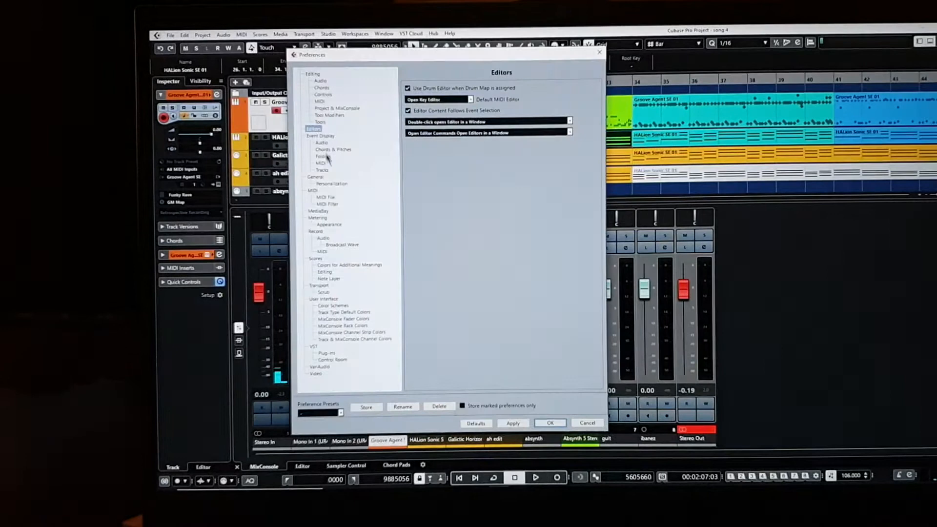
click(487, 122)
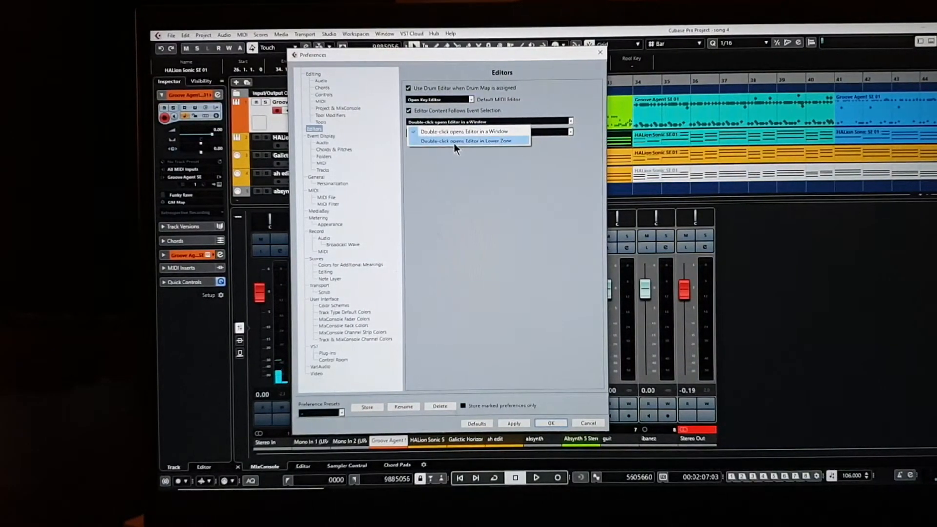
click(468, 140)
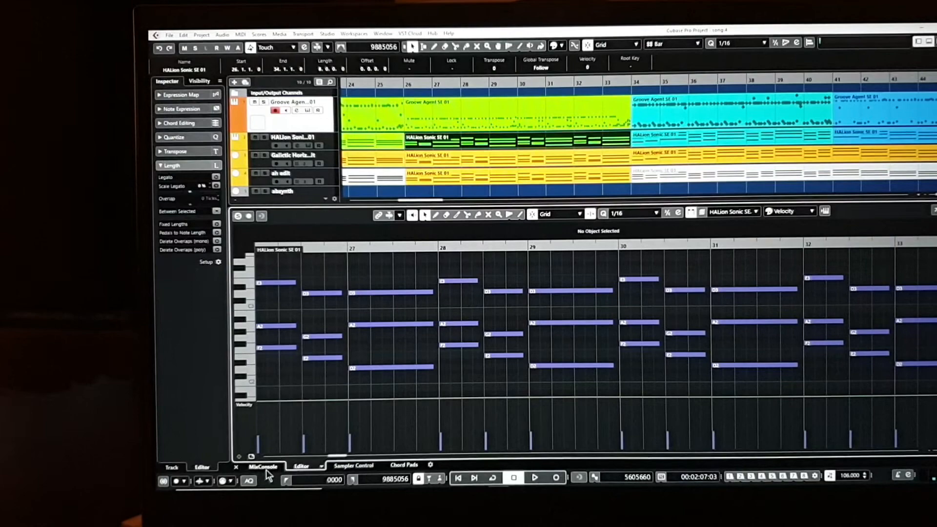
- Bring the Groove Agent SE 01 part into the lower-zone Drum Editor with GM Map lanes
click(262, 467)
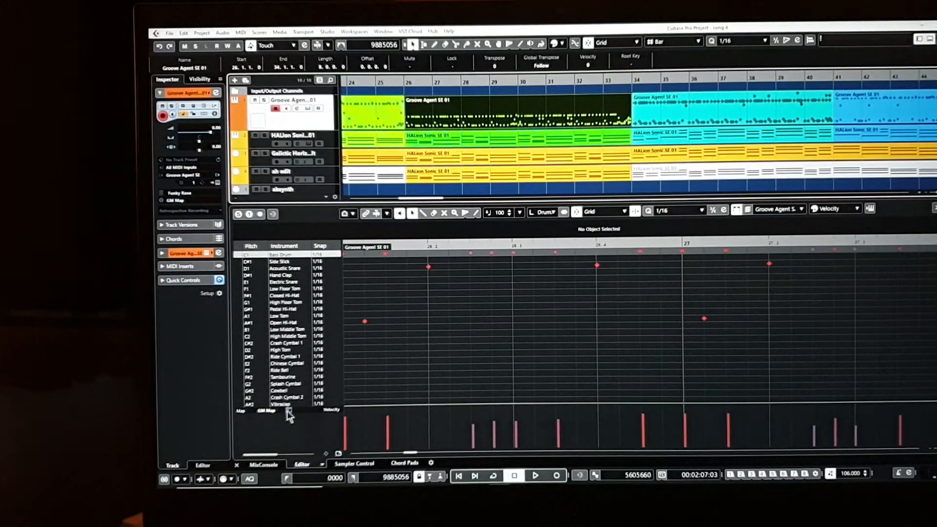
click(267, 411)
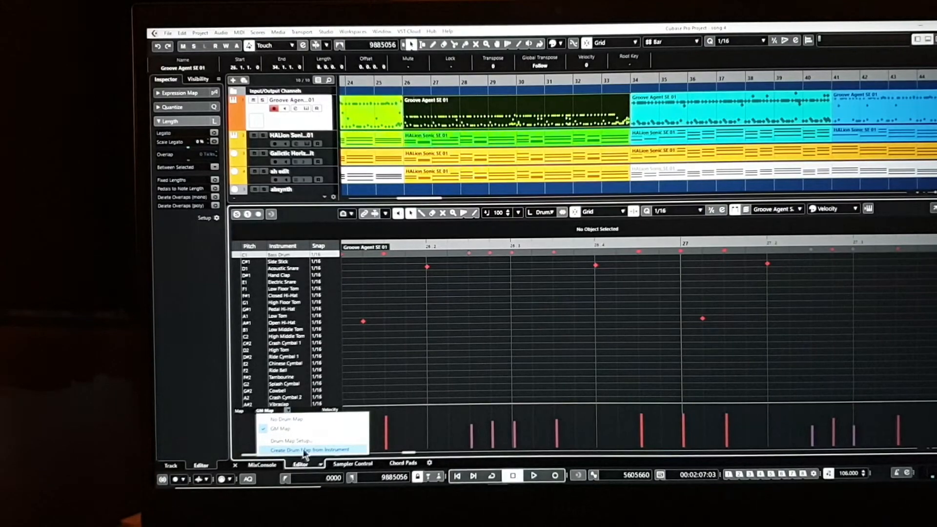
click(290, 440)
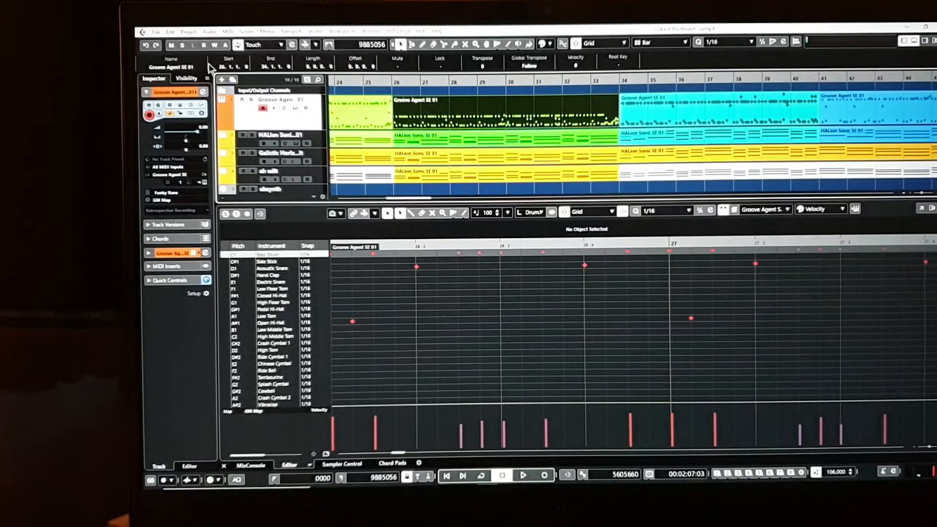
- Show the Drum Map Setup window with the GM Map's instrument list via the MIDI menu
click(213, 30)
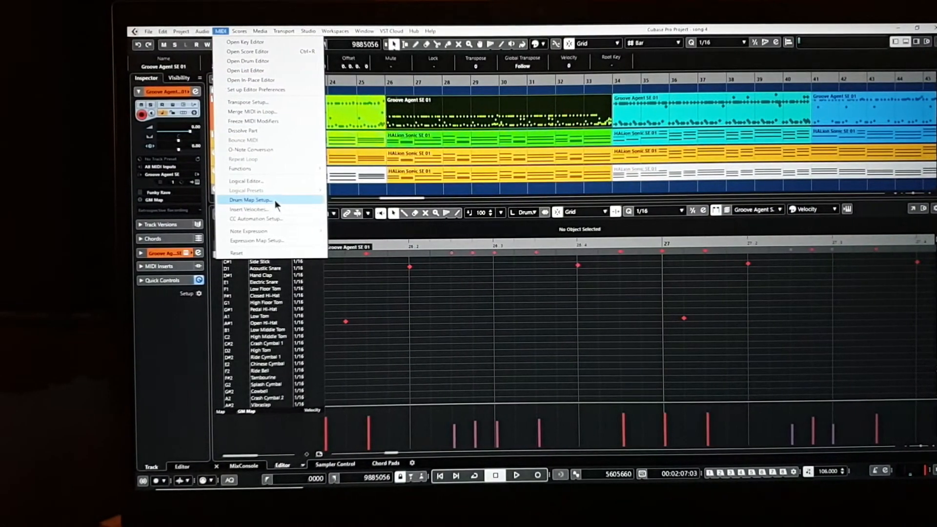
click(249, 199)
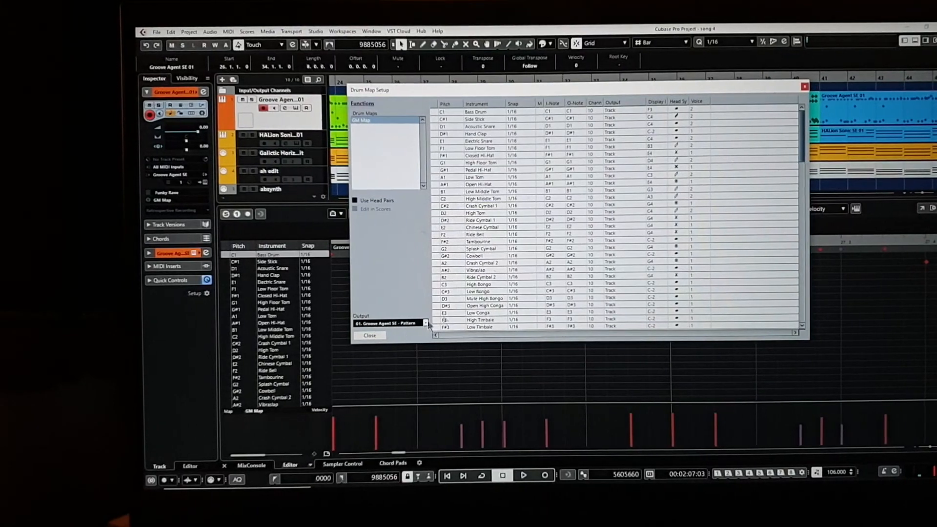